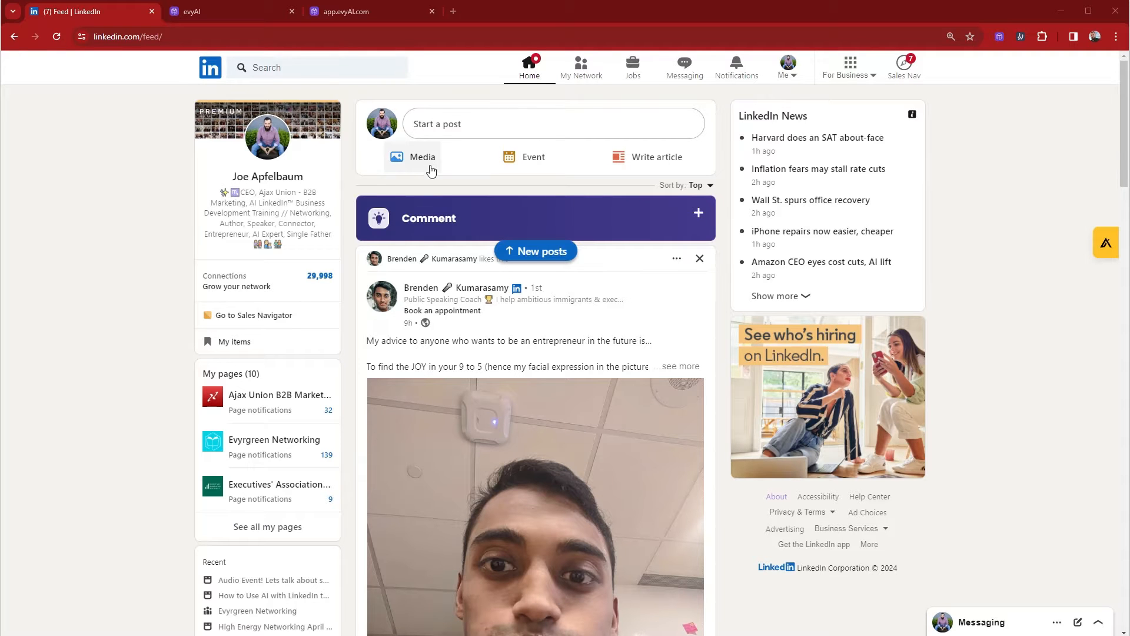
# Start a new event and apply the robot livestream image from Downloads as its cover
pyautogui.scroll(-3)
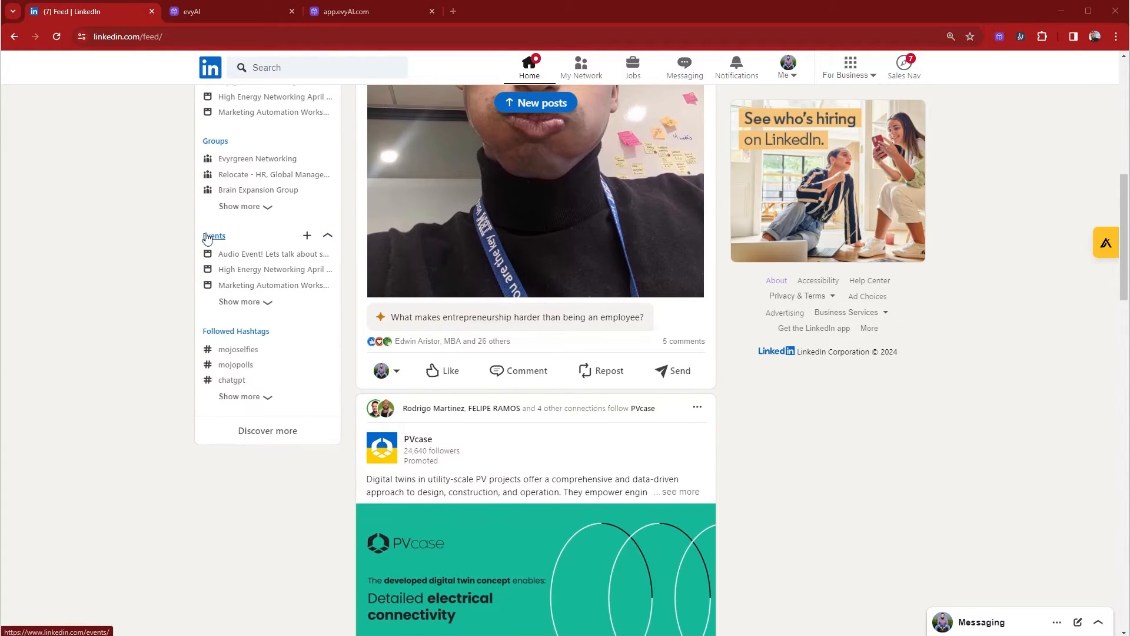
pyautogui.moveTo(307, 234)
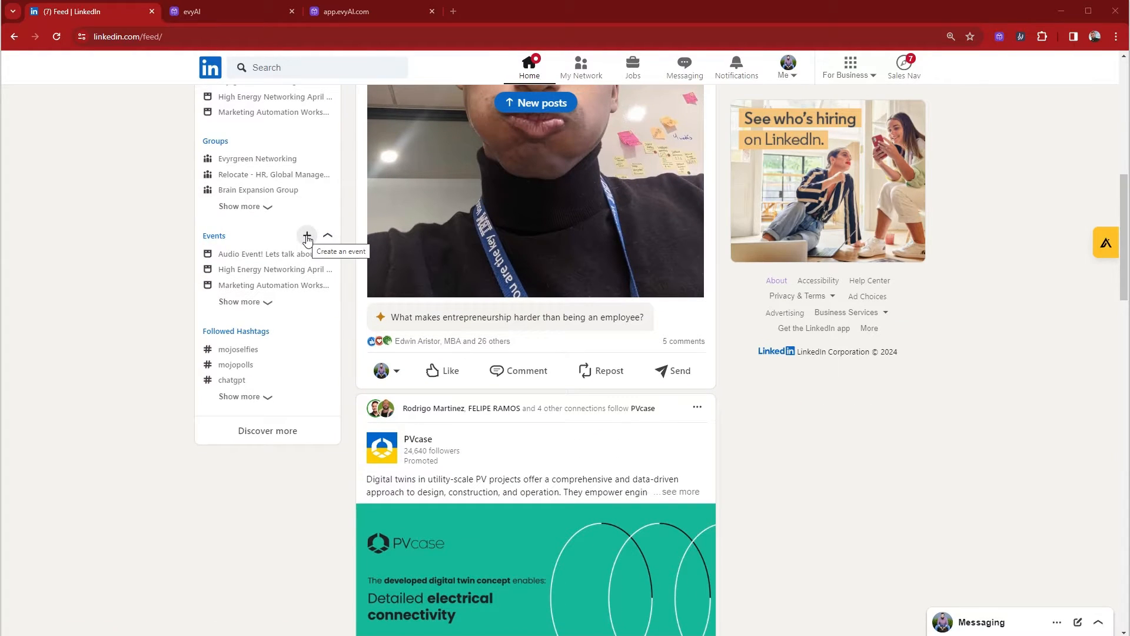
pyautogui.click(306, 235)
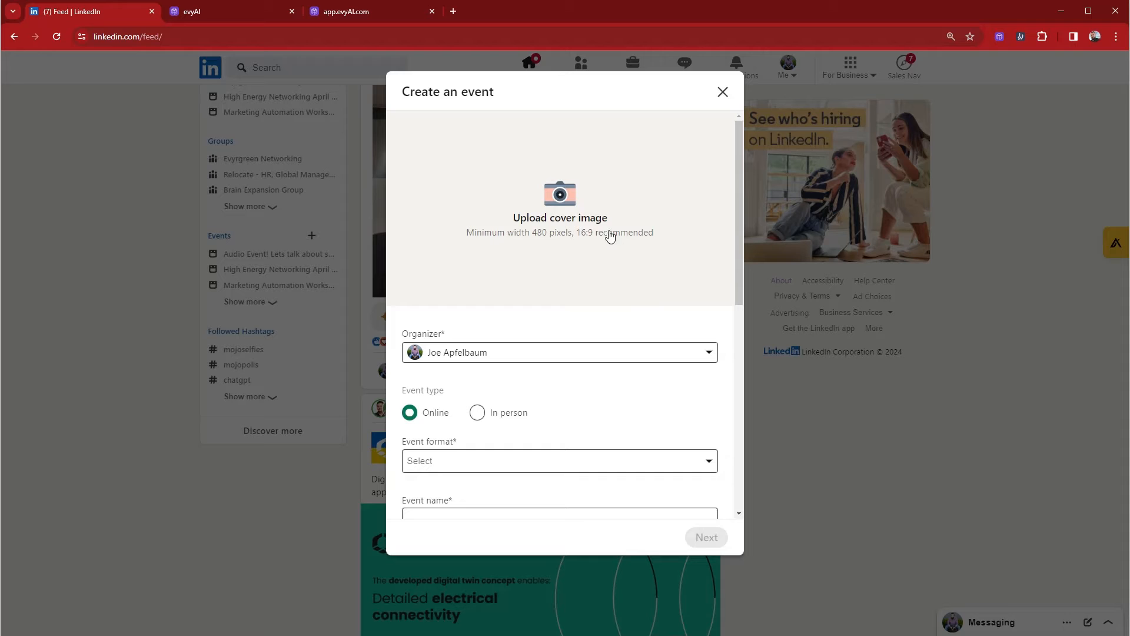
pyautogui.click(559, 202)
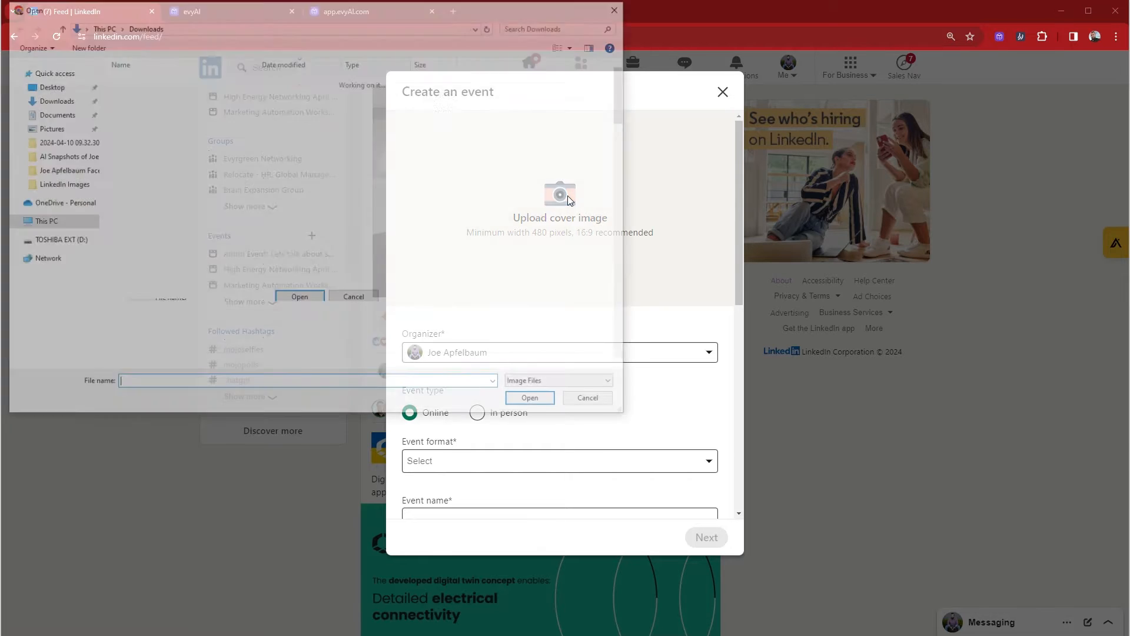
pyautogui.click(189, 97)
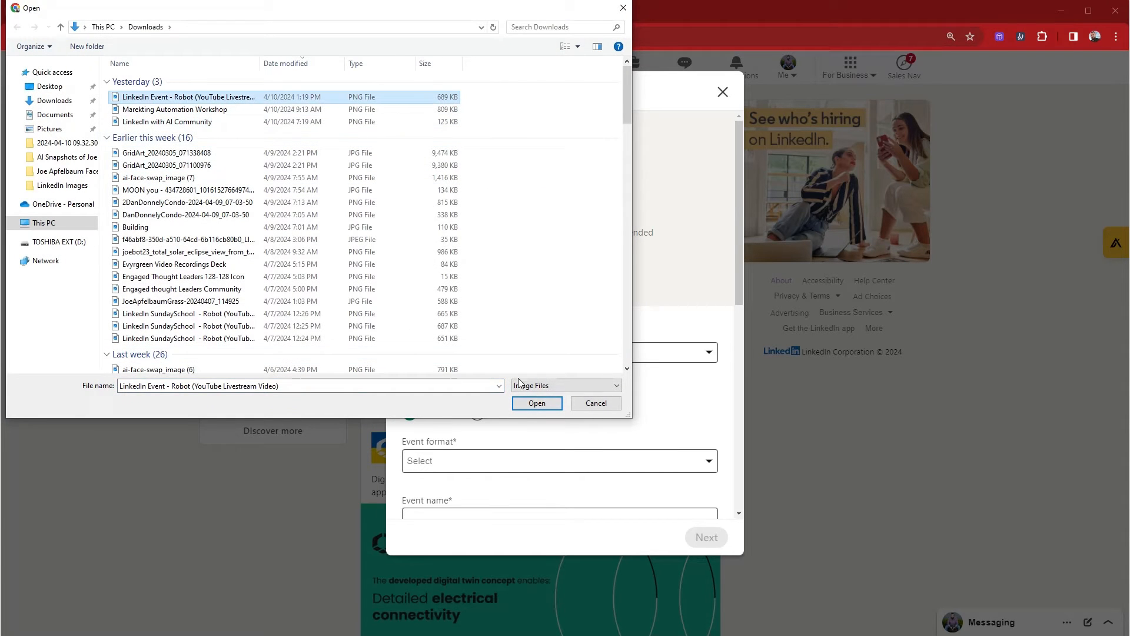
pyautogui.click(536, 402)
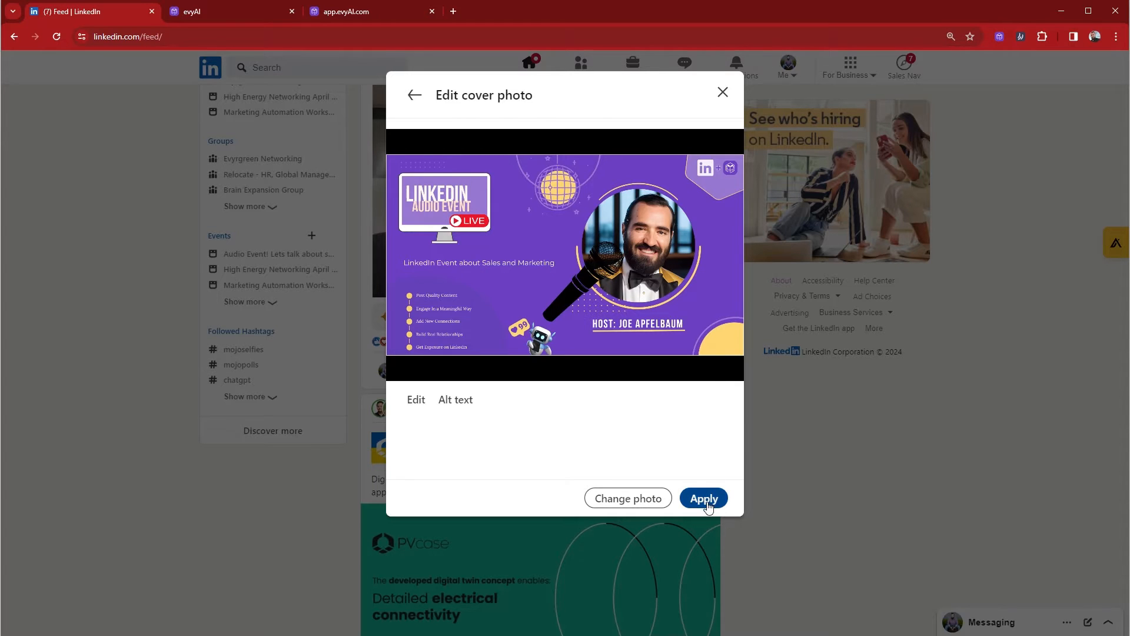
pyautogui.click(703, 498)
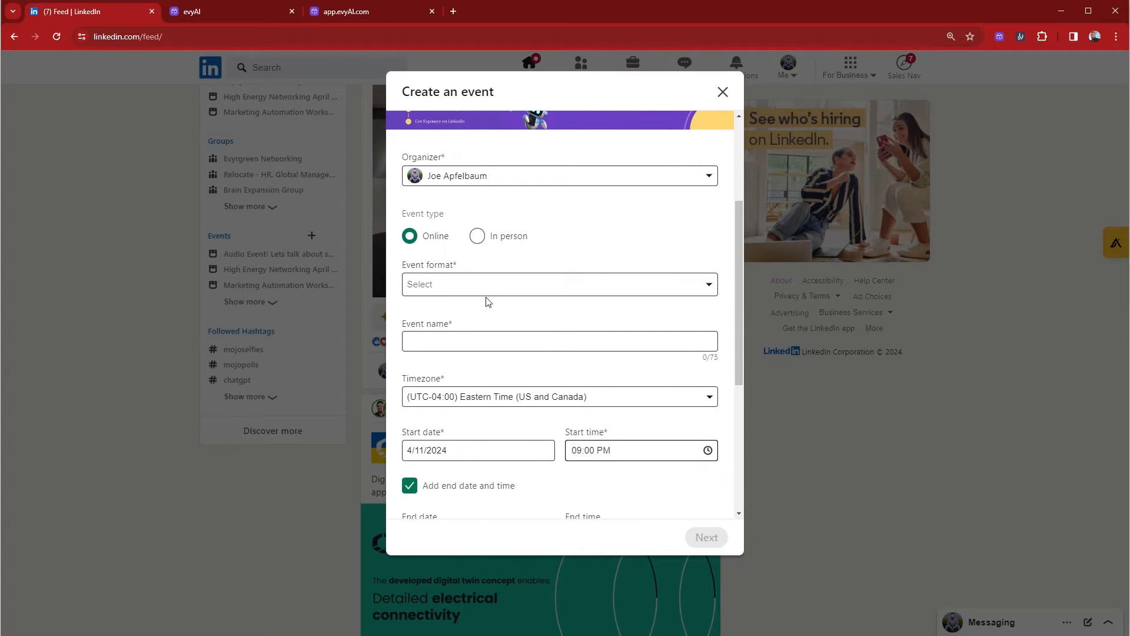
# Make it a LinkedIn Audio Event and enter 'Linkedin Influencer Summit 2024 at InfluencerSummit2024.com'
pyautogui.click(558, 283)
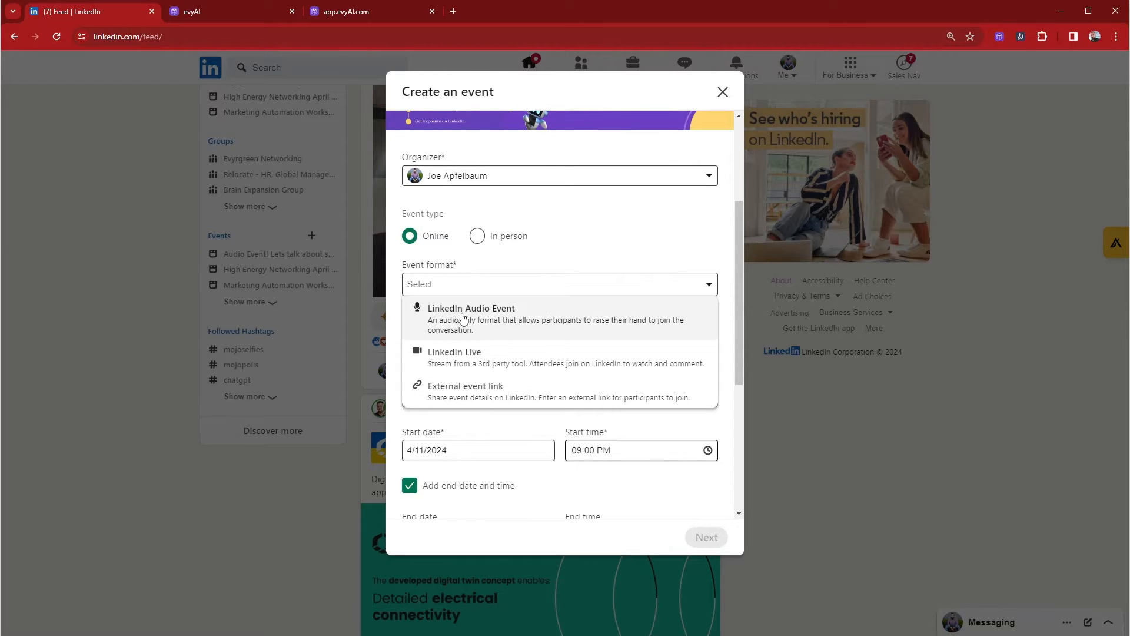
pyautogui.click(471, 312)
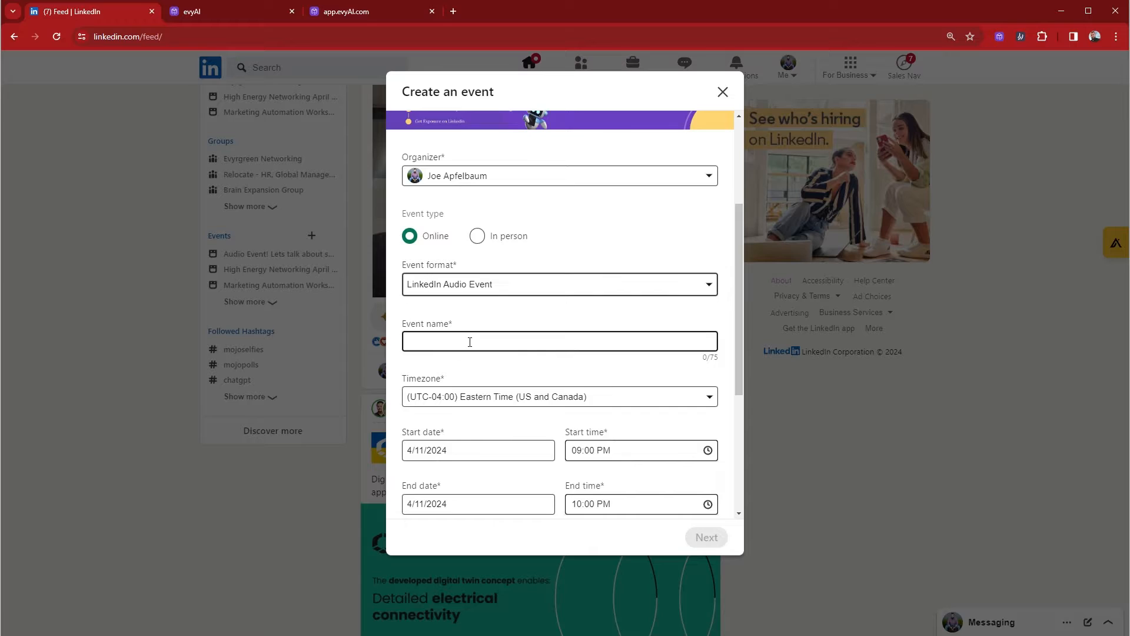
pyautogui.write('Linkedin Influencer Summit 2024 at InfluencerSummit2024.com')
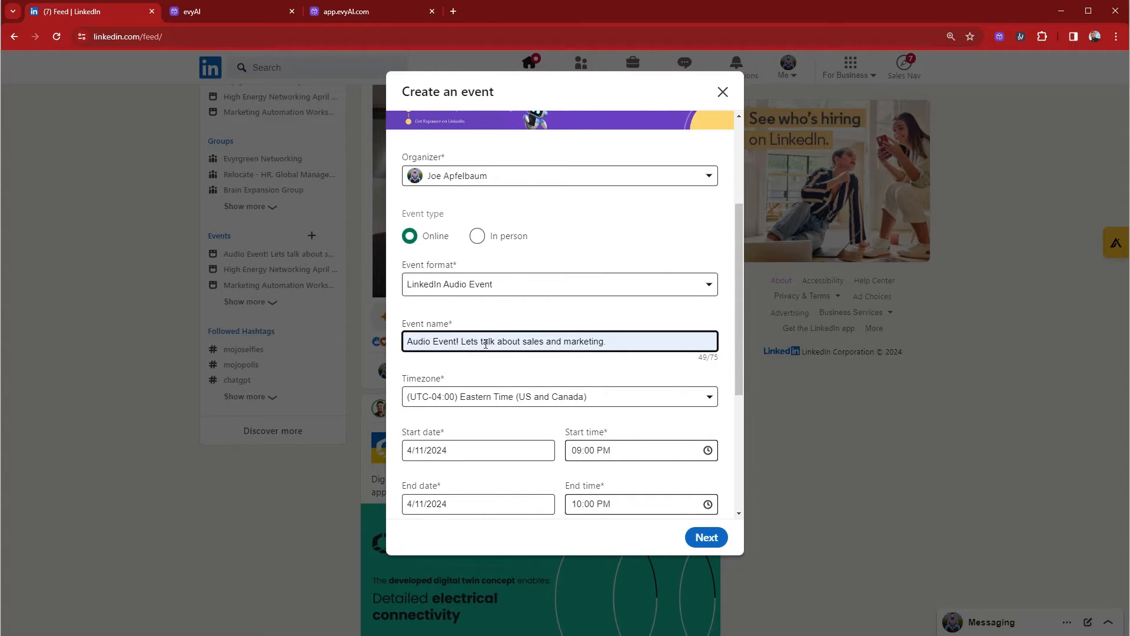
pyautogui.scroll(-3)
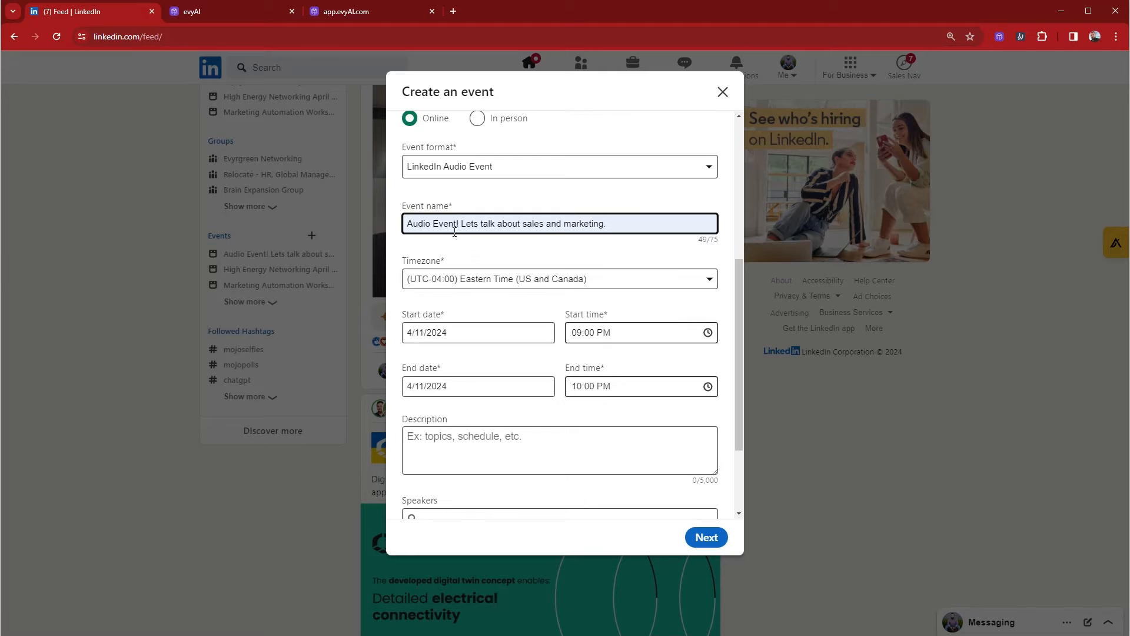
pyautogui.scroll(-3)
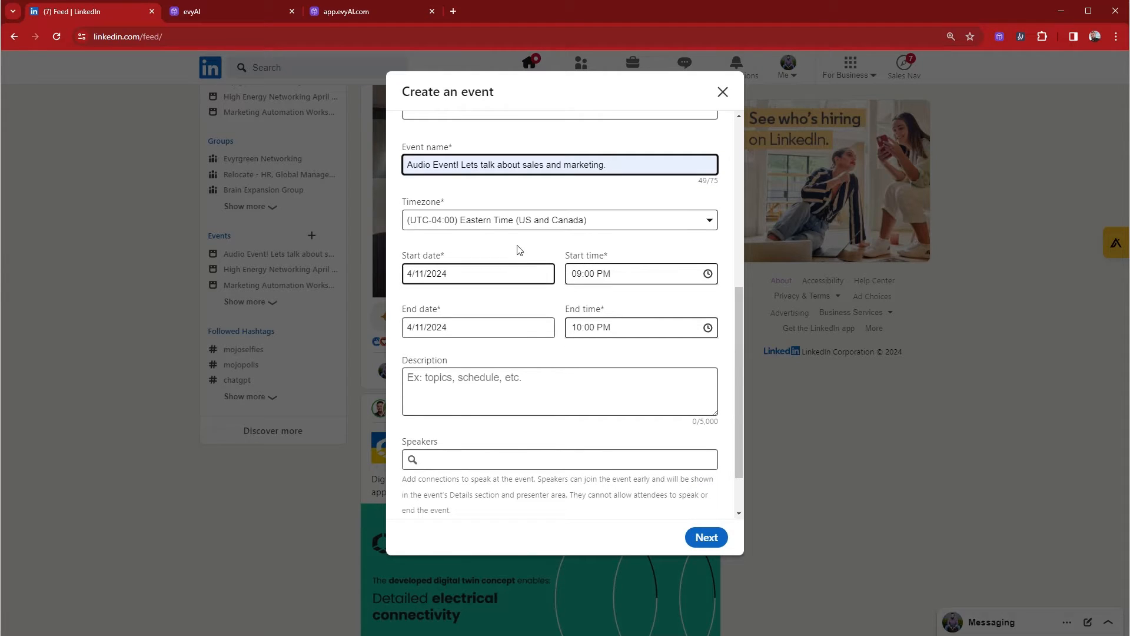
# Set the event's start and end times to 8:00–8:30 PM
pyautogui.click(627, 273)
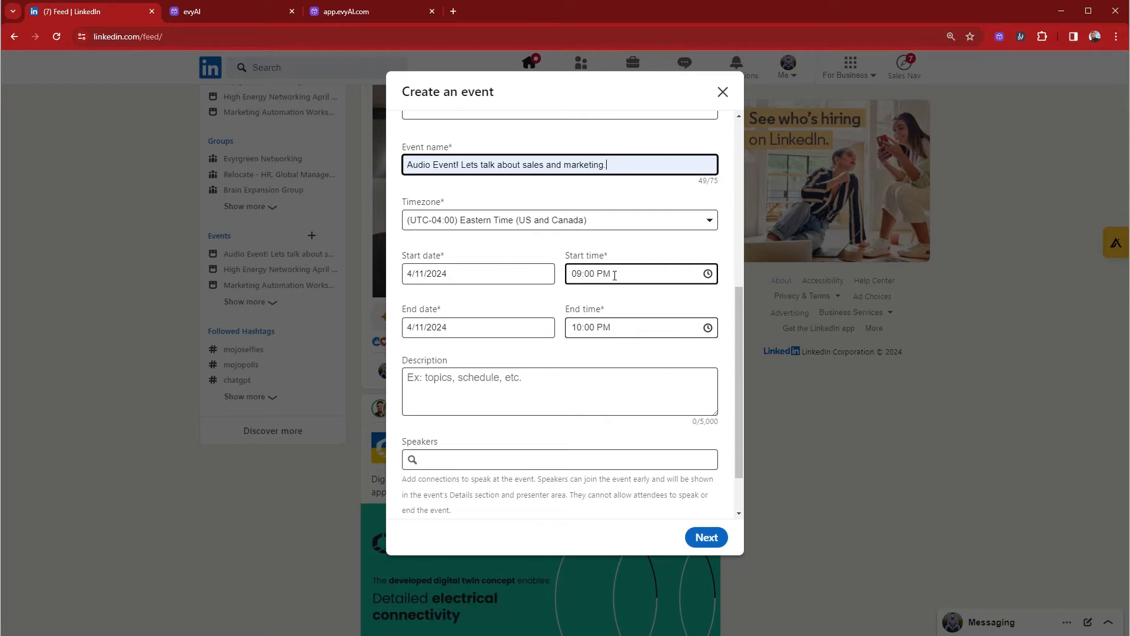
pyautogui.click(637, 273)
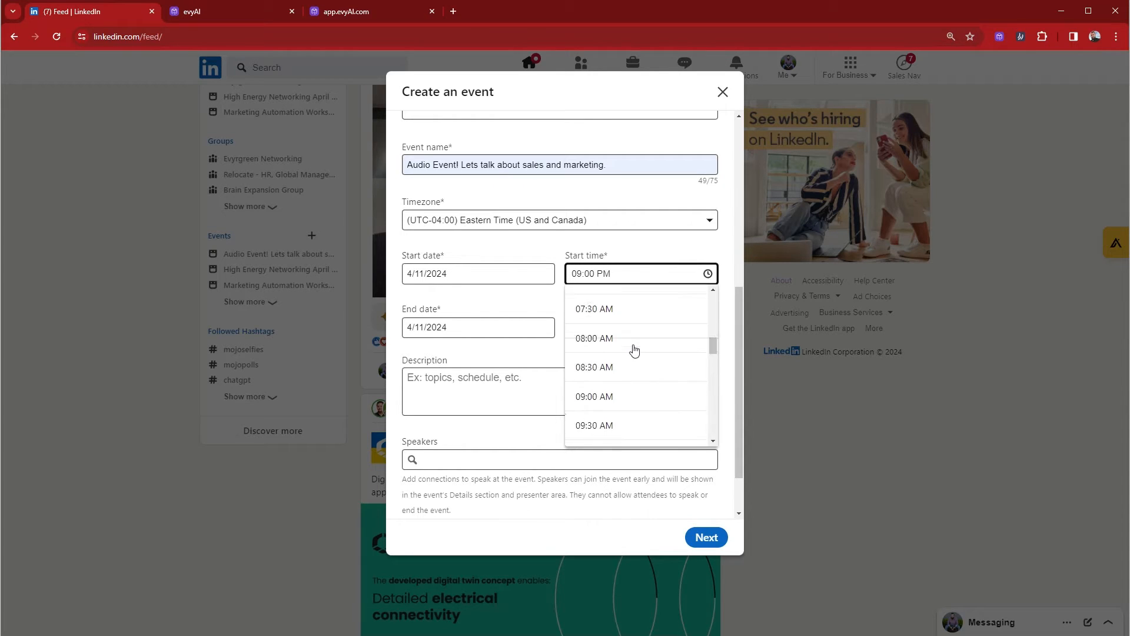
pyautogui.scroll(-3)
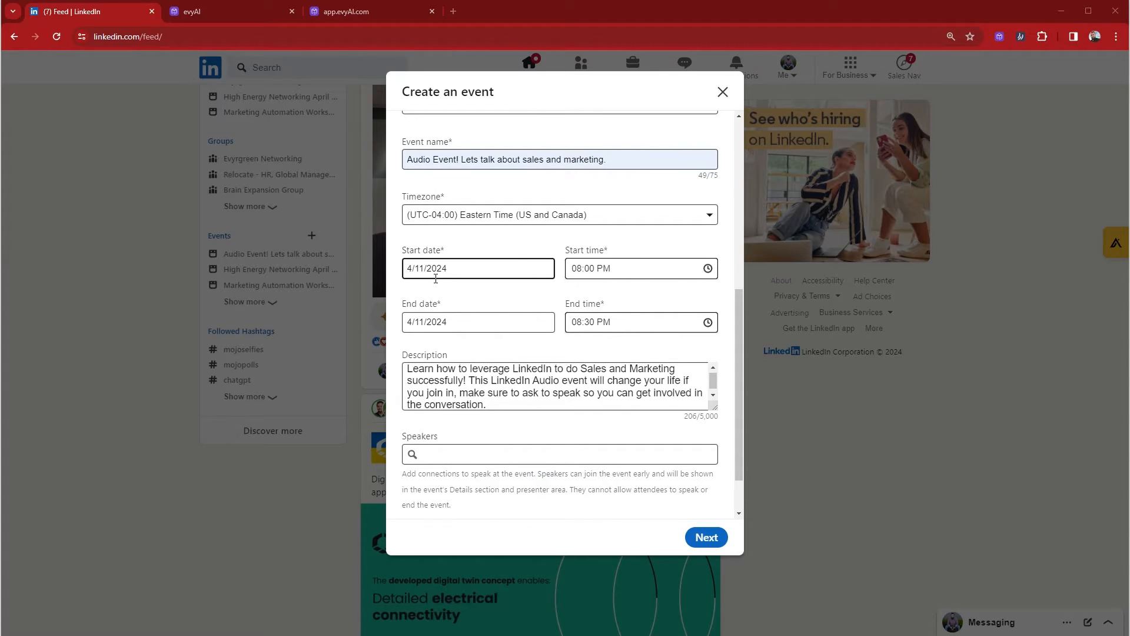
pyautogui.click(559, 385)
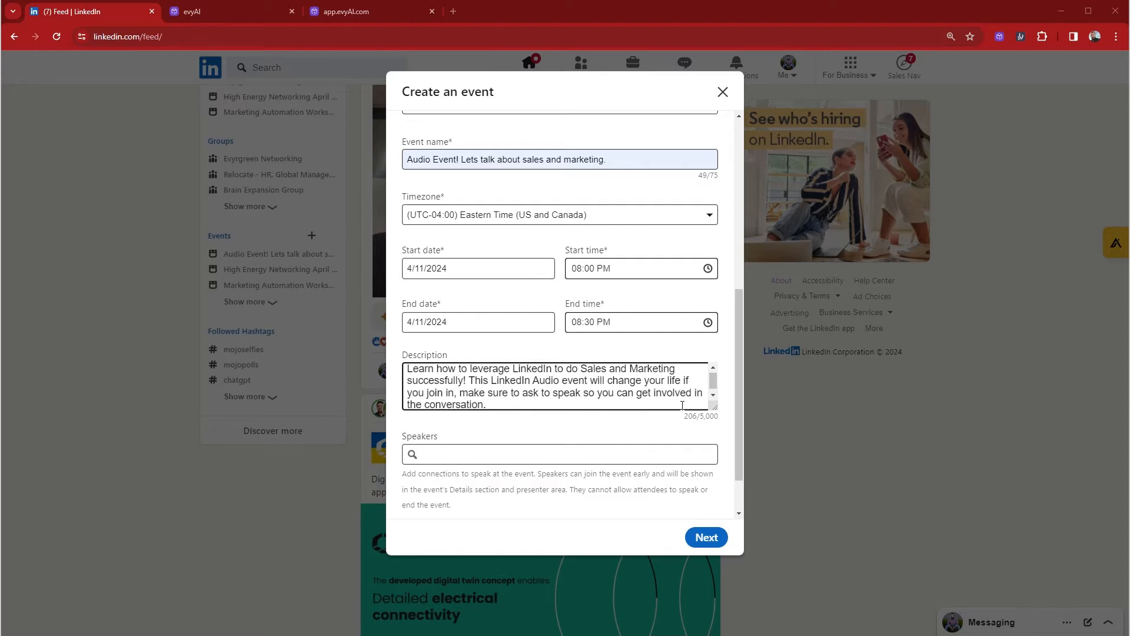
# Search 'joe' and add the first suggested person as a speaker
pyautogui.scroll(-3)
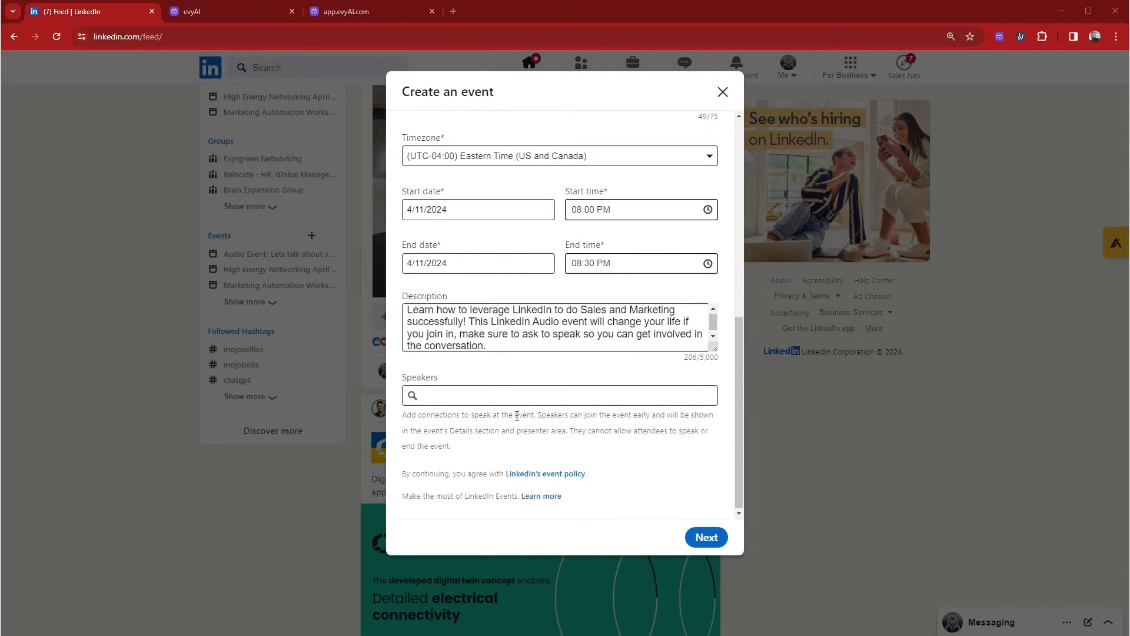
pyautogui.write('joe')
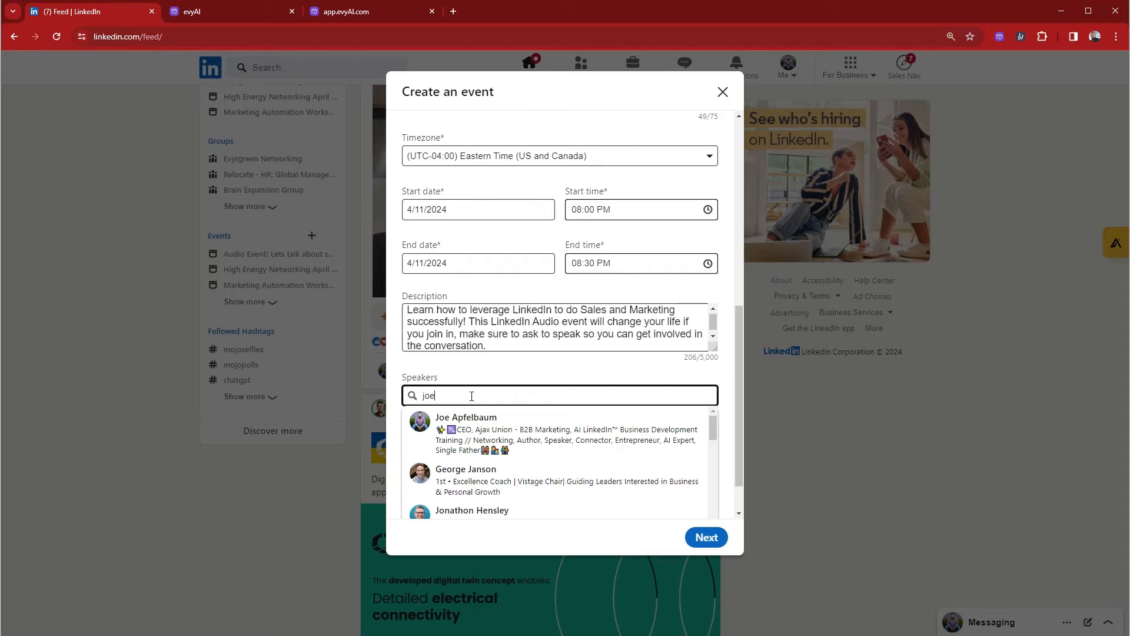
pyautogui.click(466, 417)
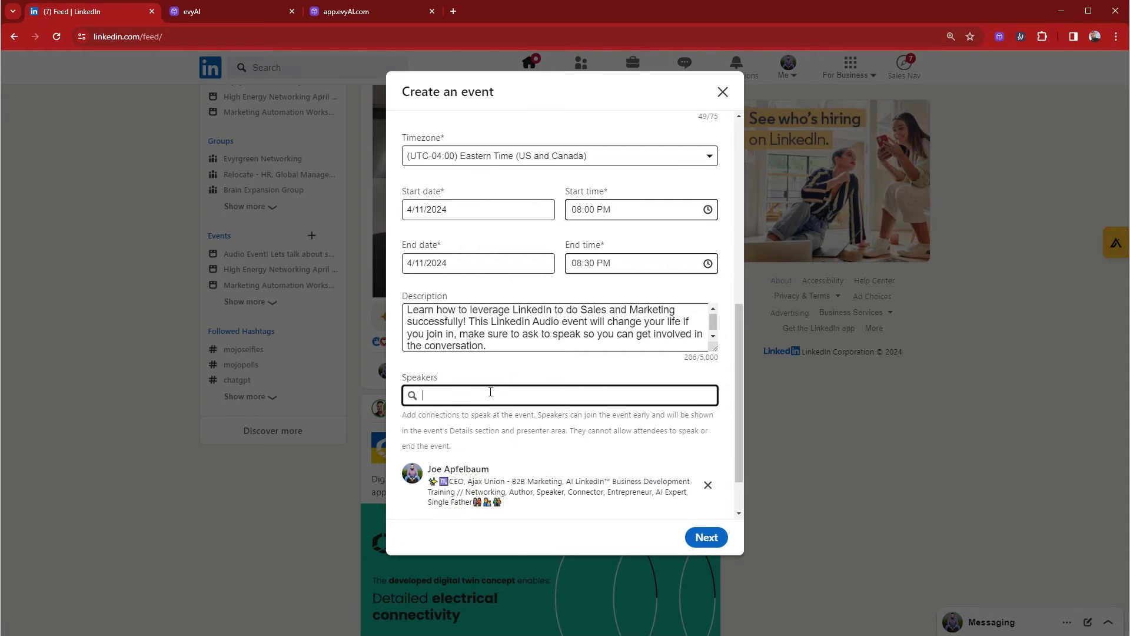
pyautogui.click(704, 537)
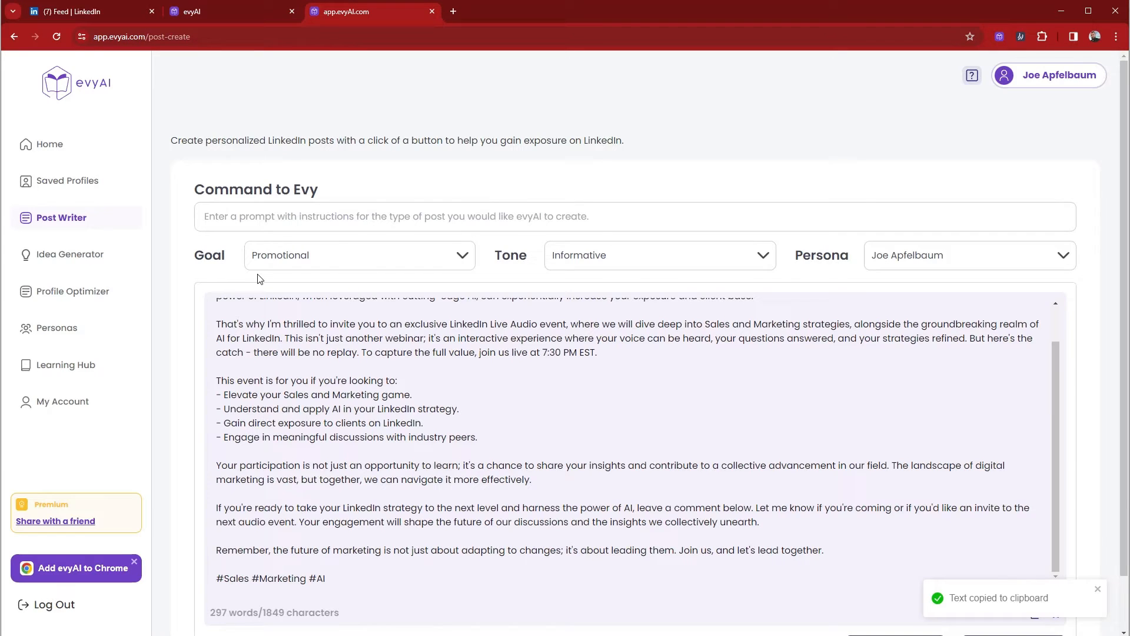
pyautogui.moveTo(713, 300)
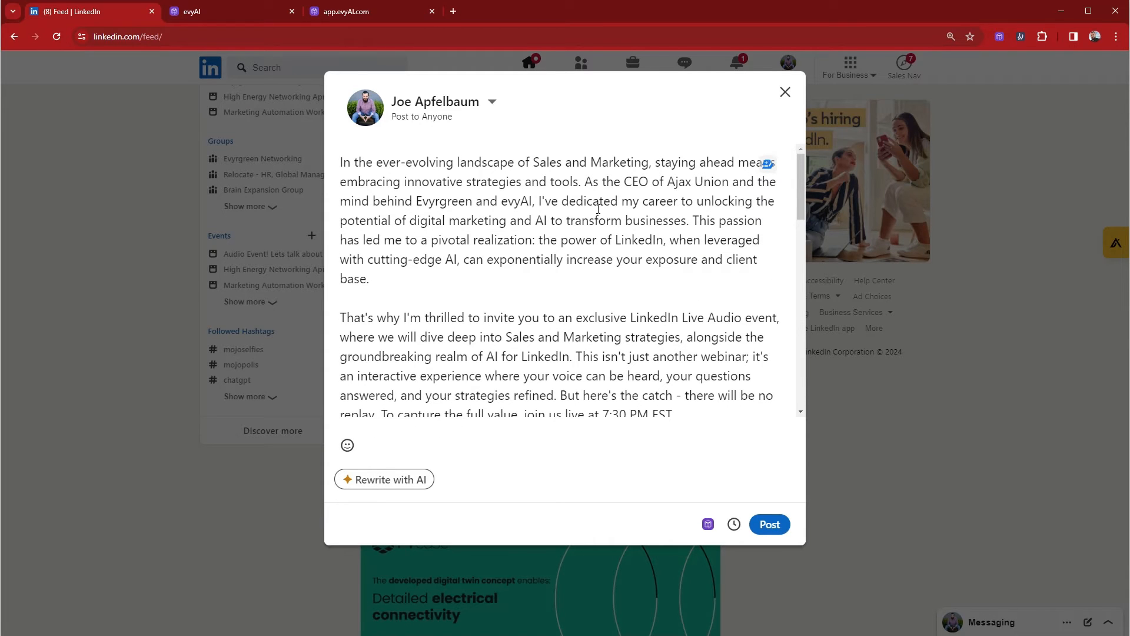
# Review the AI-powered marketing post with the attached audio event preview and publish it
pyautogui.moveTo(417, 161); pyautogui.dragTo(536, 201)
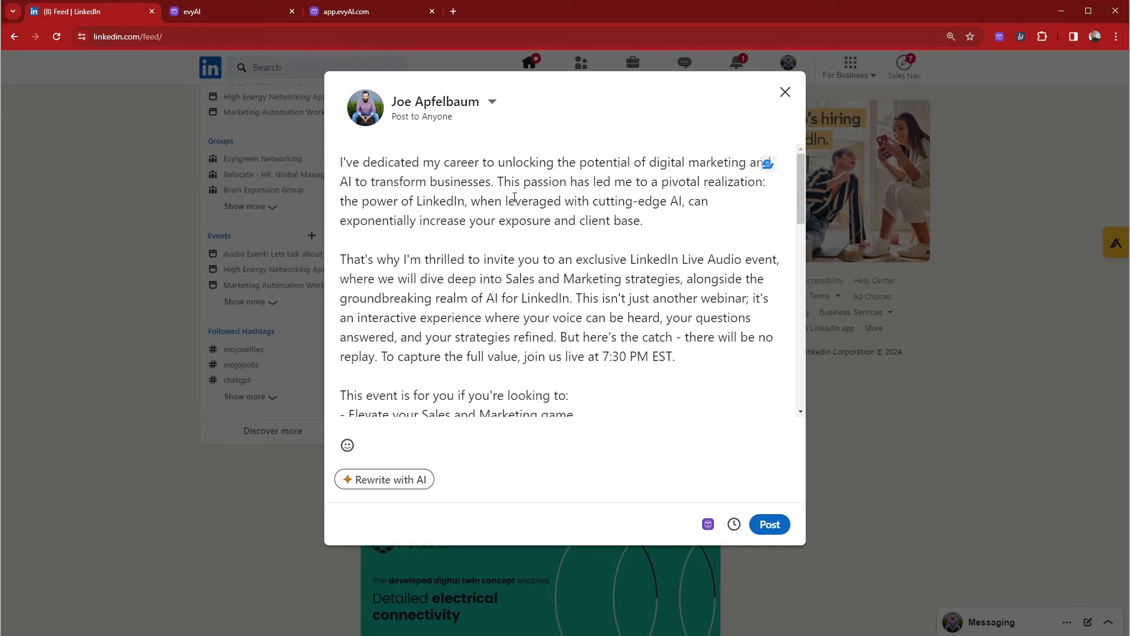
pyautogui.moveTo(708, 221)
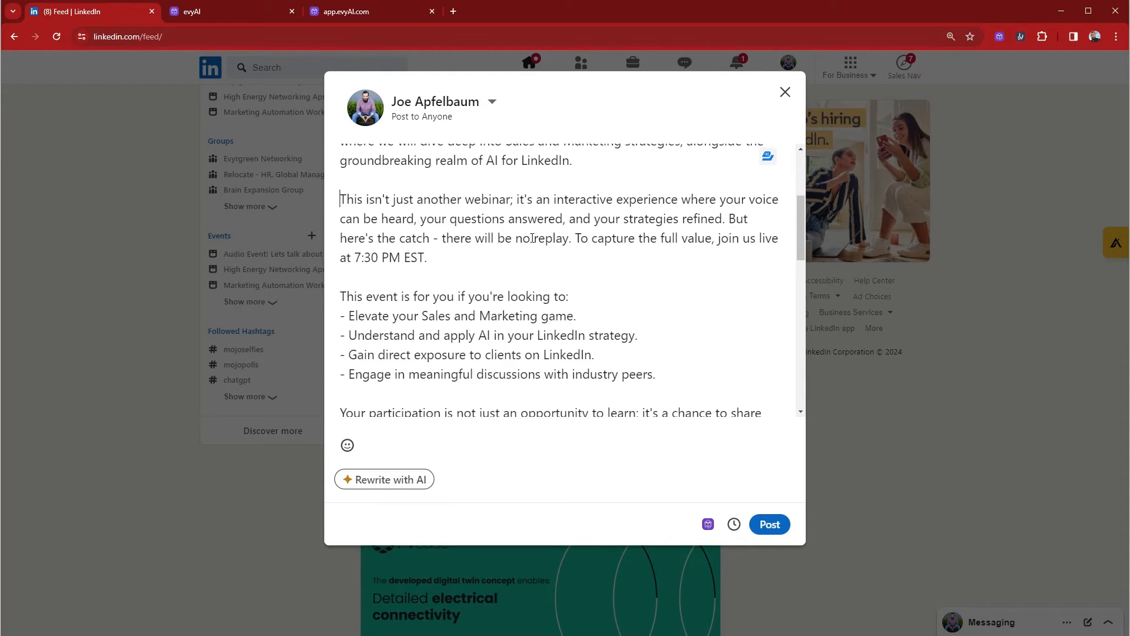
pyautogui.scroll(-3)
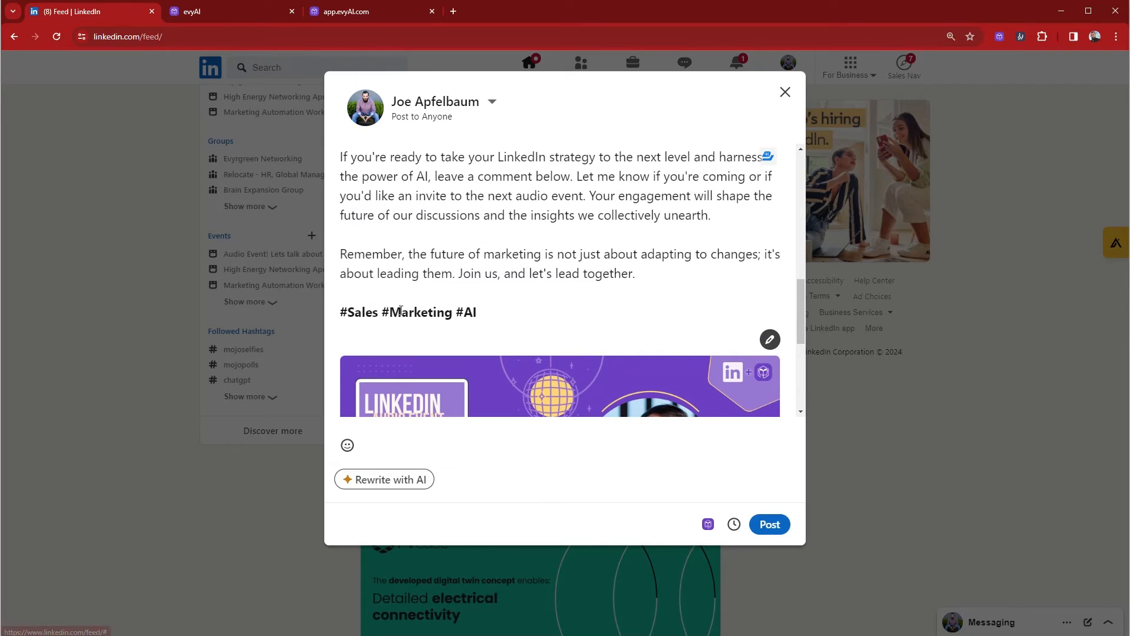
pyautogui.scroll(-3)
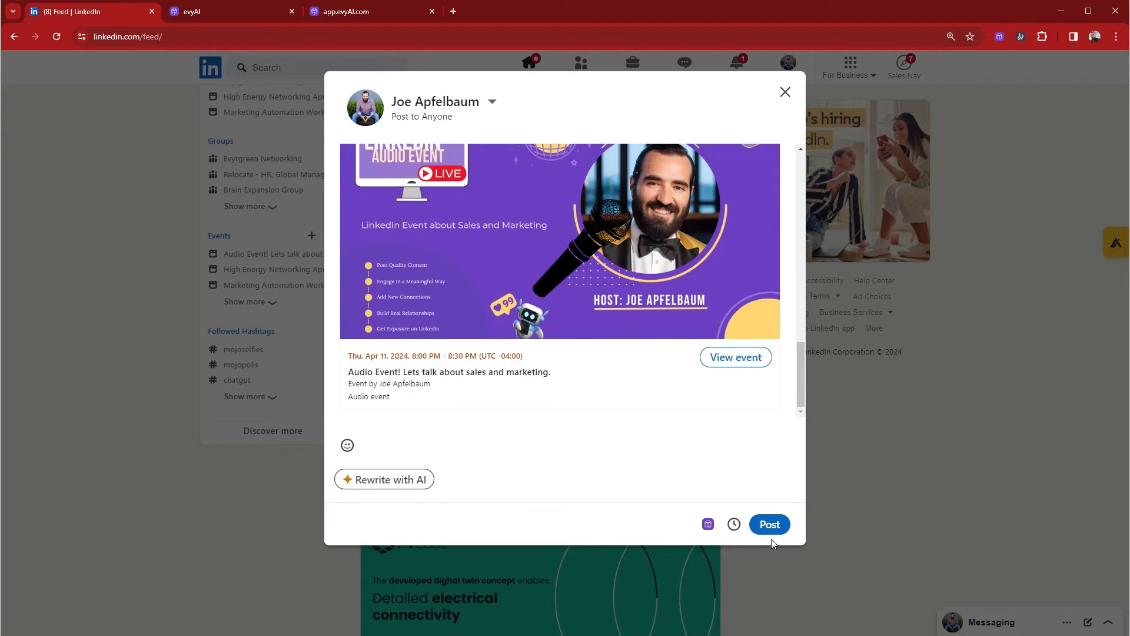
pyautogui.click(768, 524)
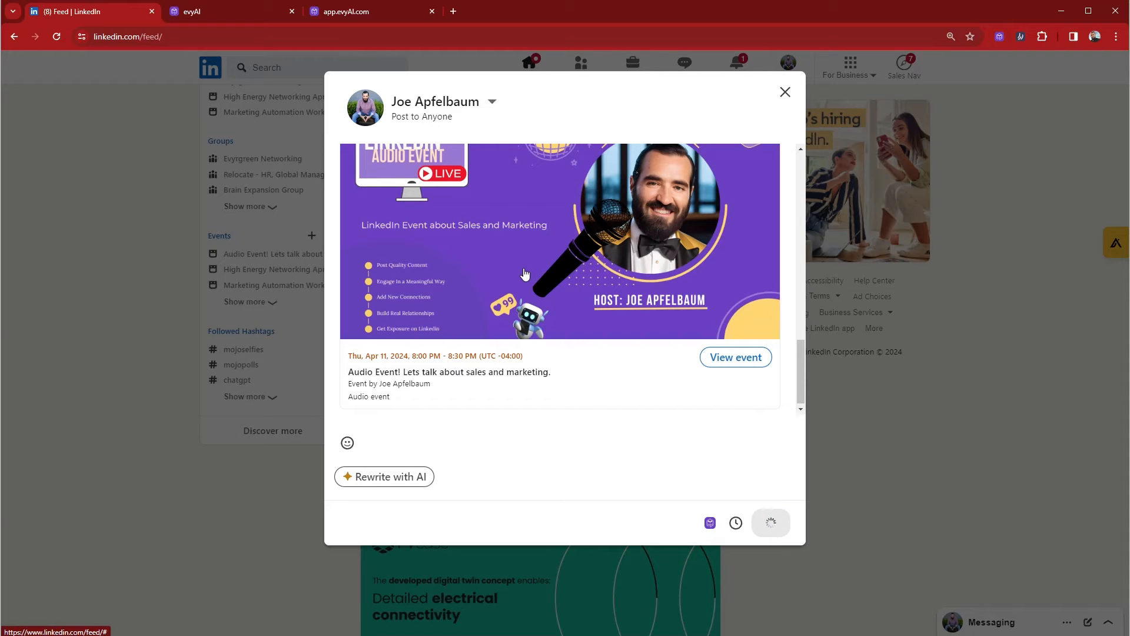
pyautogui.click(770, 522)
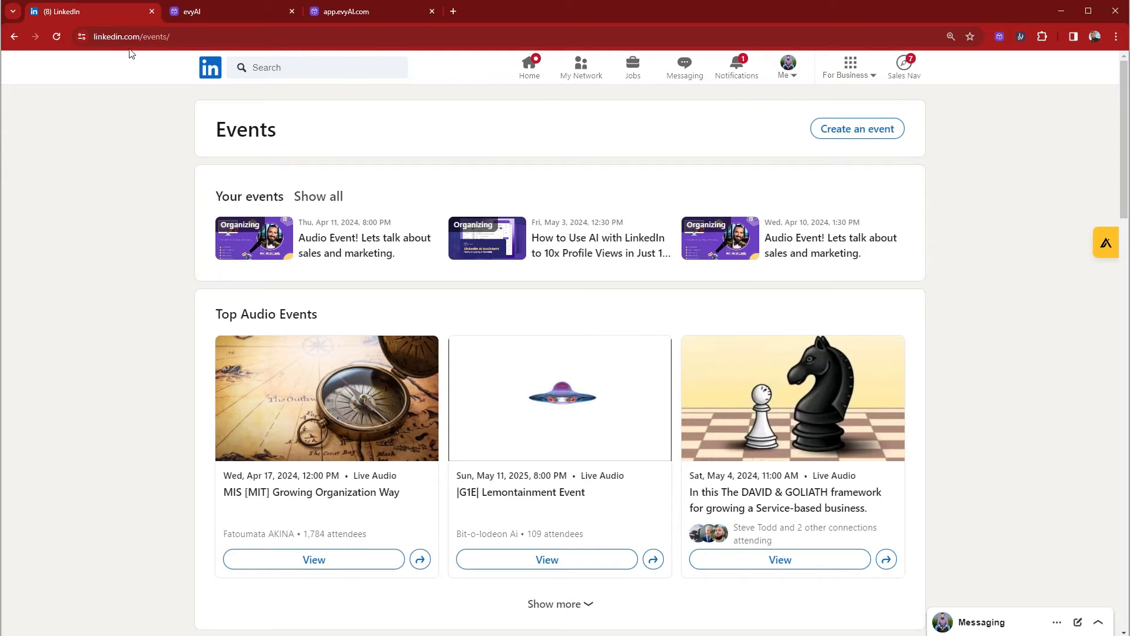
pyautogui.moveTo(311, 229)
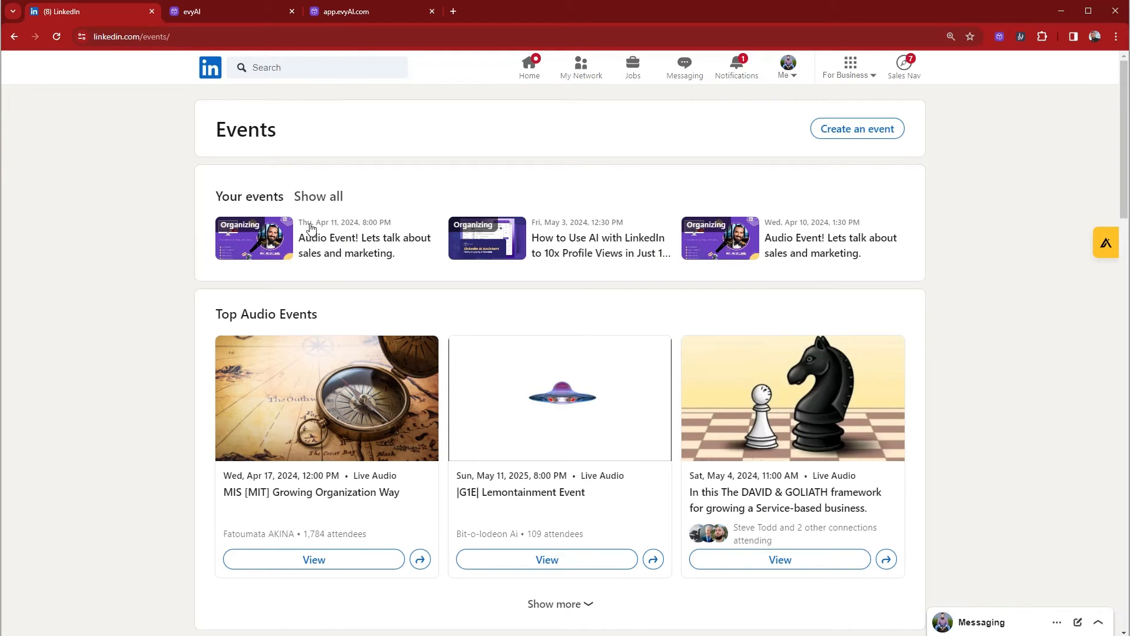
pyautogui.moveTo(350, 245)
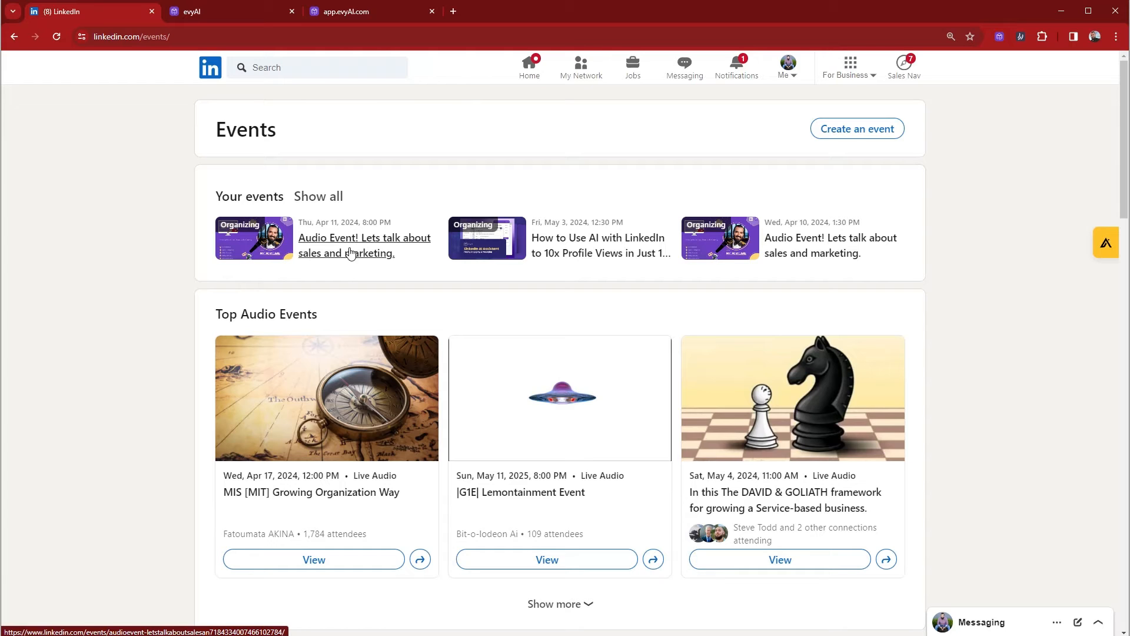
# Open the Apr 11 'Audio Event! Lets talk about sales and marketing.' event page
pyautogui.click(364, 245)
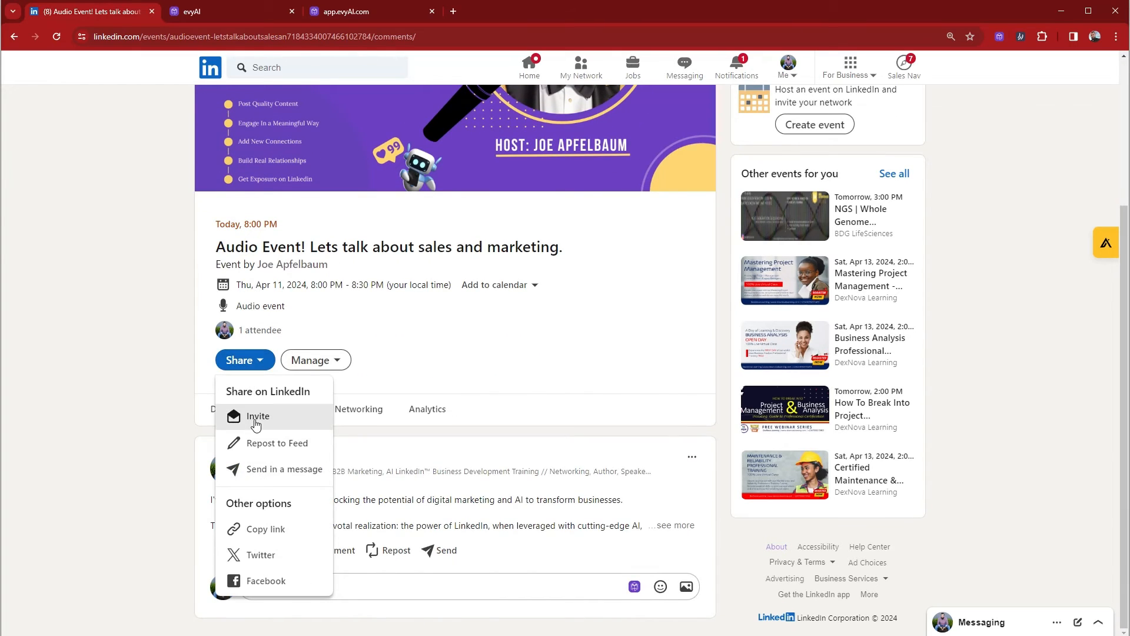
# Search 'Sara' and send event invitations to seven Sara or Sarah connections
pyautogui.click(257, 416)
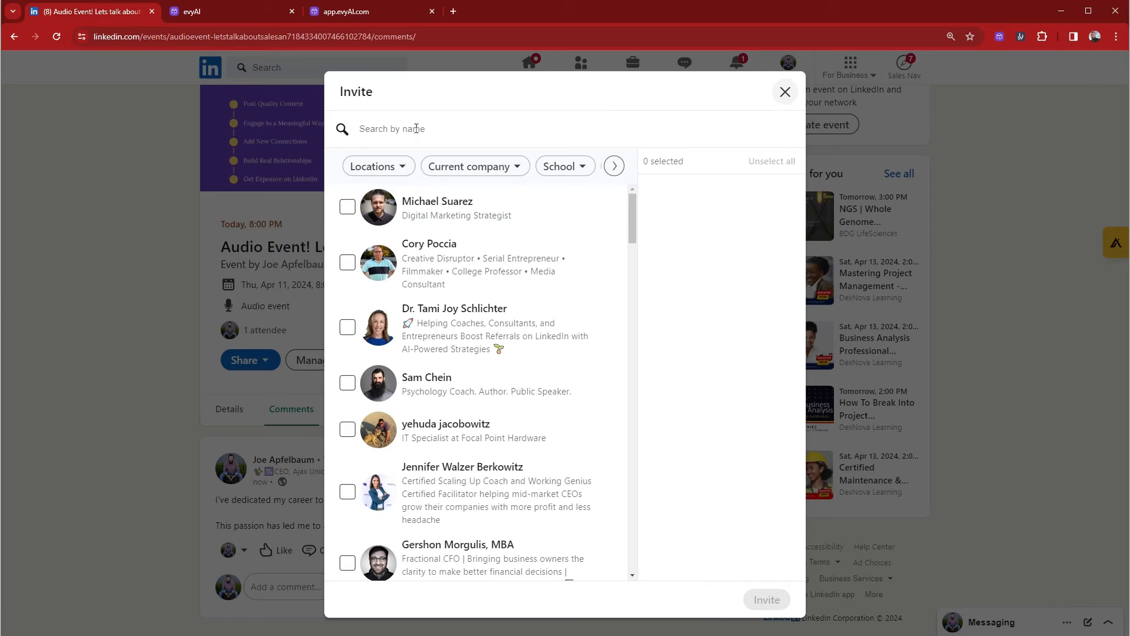
pyautogui.write('Sara')
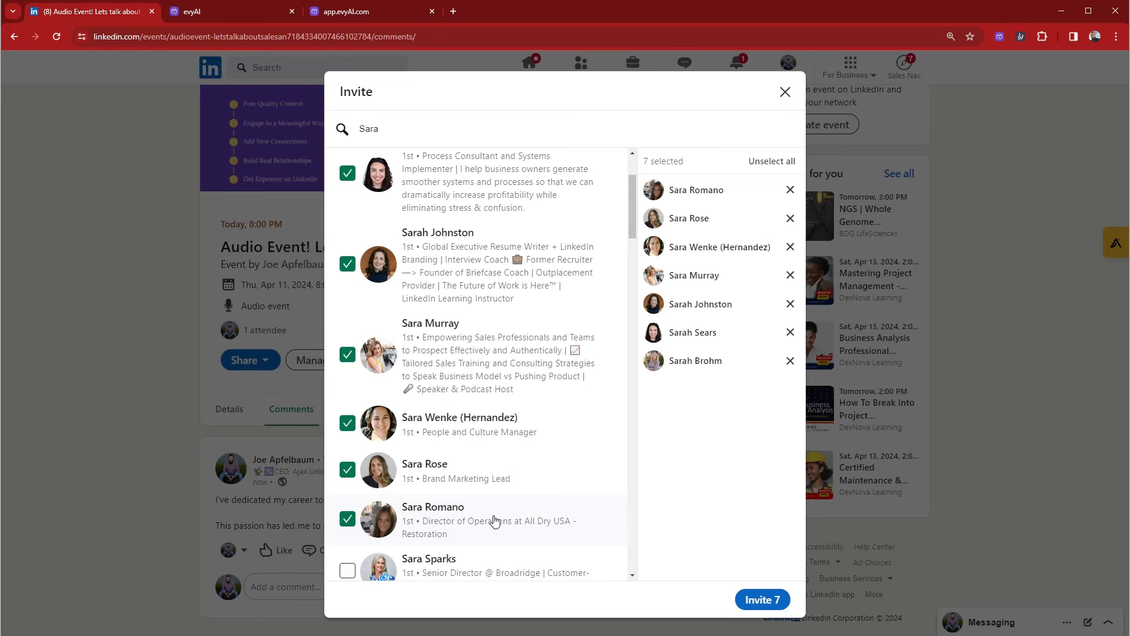
pyautogui.click(785, 92)
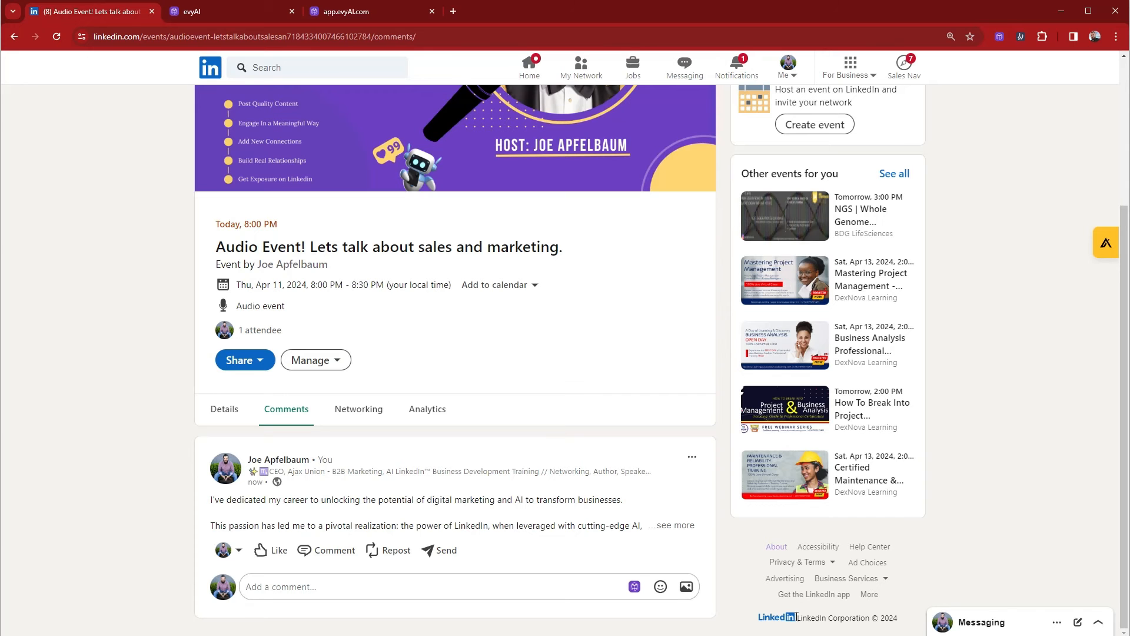
pyautogui.click(240, 360)
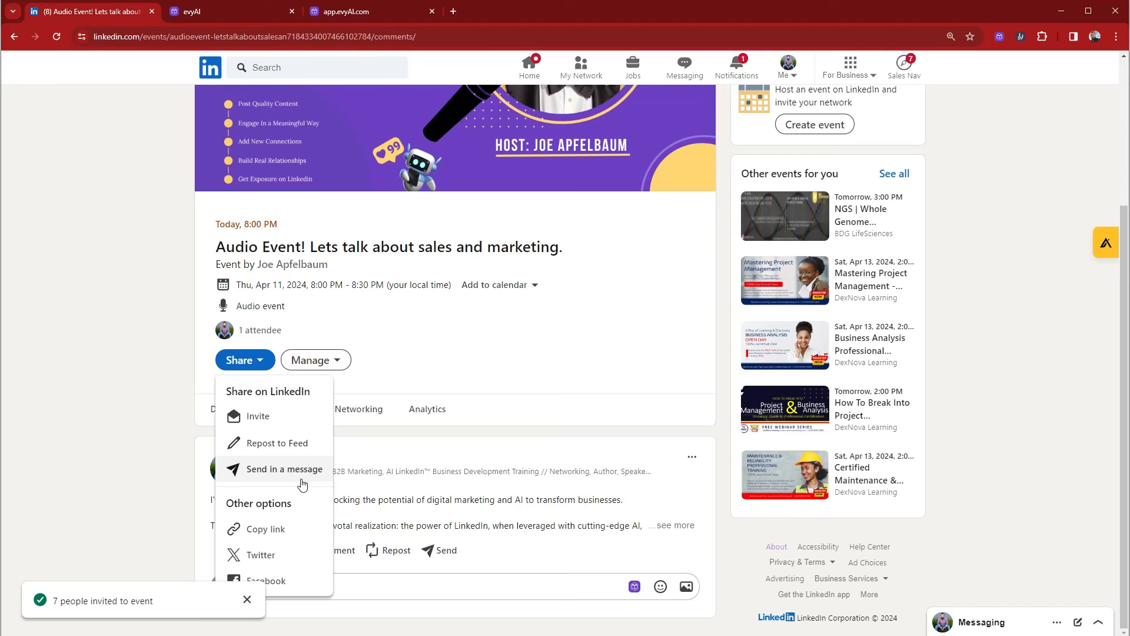
pyautogui.moveTo(261, 554)
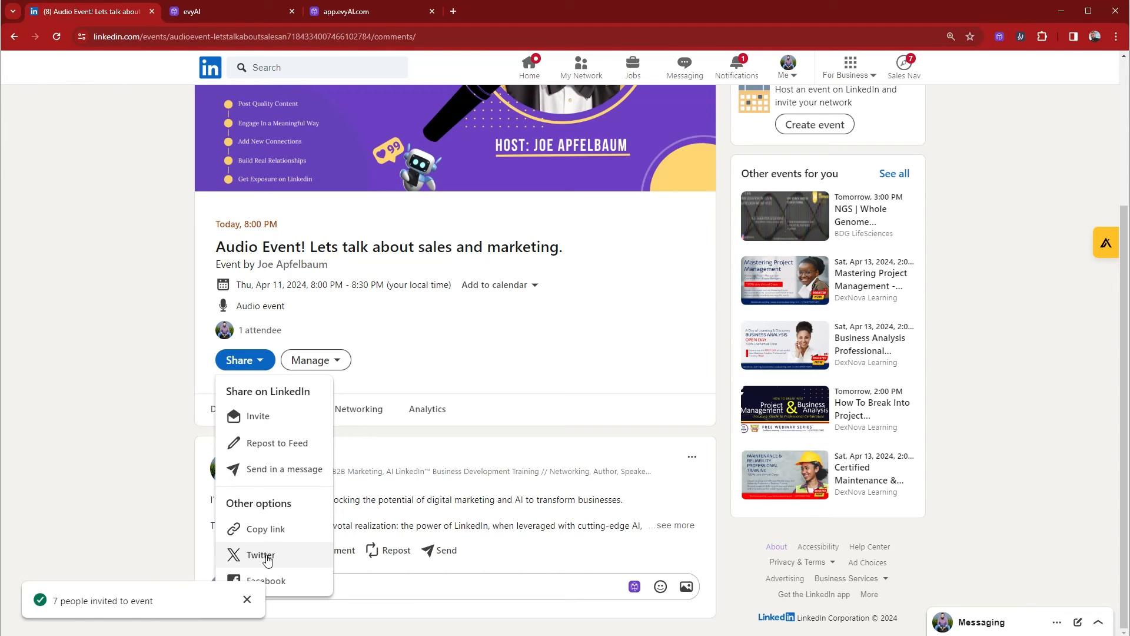
# Share the event link to X through the Twitter option, then close the X window
pyautogui.click(261, 555)
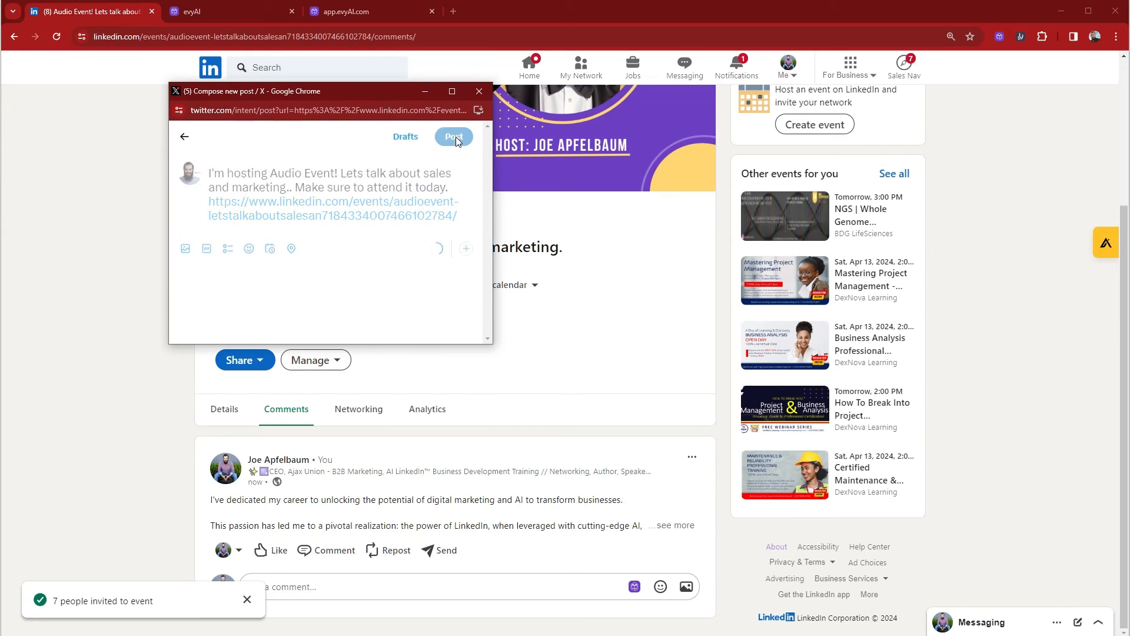
pyautogui.click(452, 136)
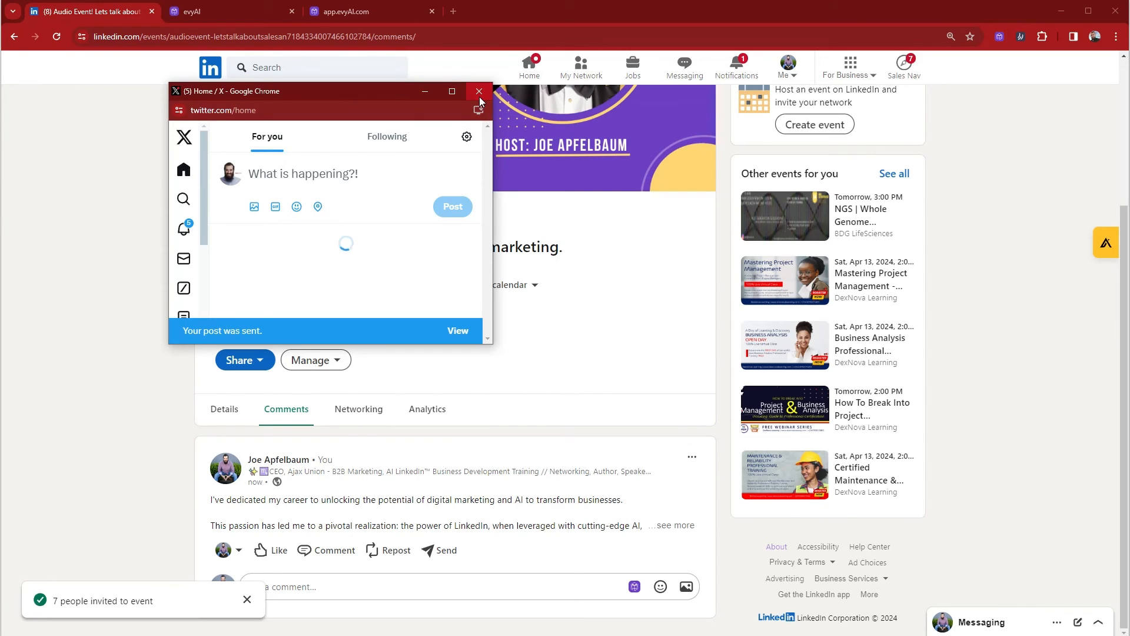
pyautogui.click(478, 90)
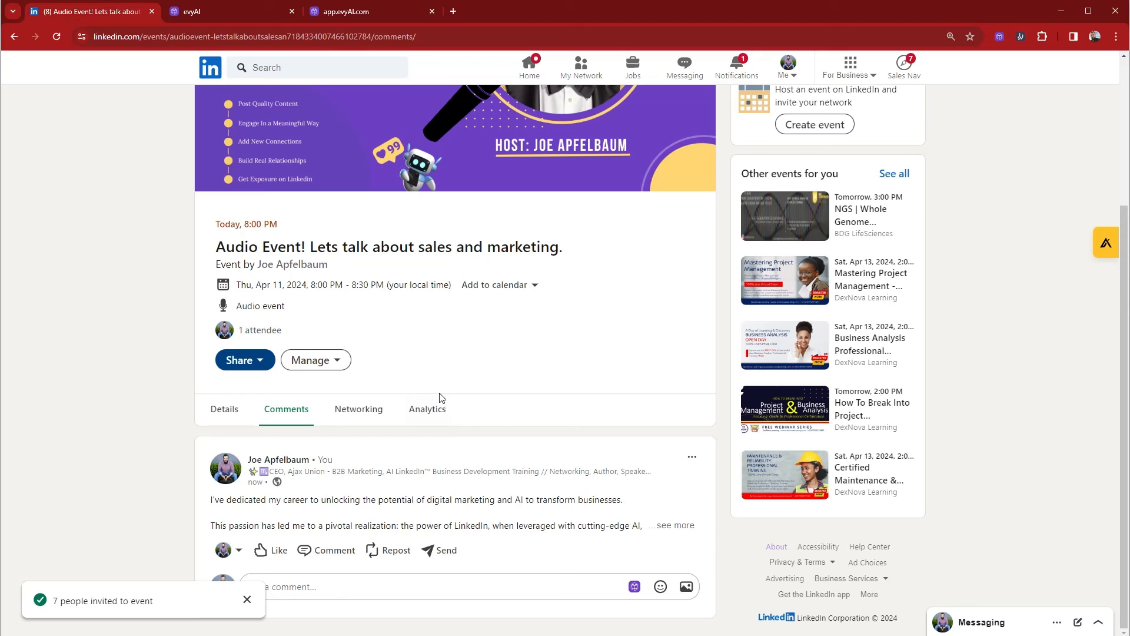
pyautogui.moveTo(358, 409)
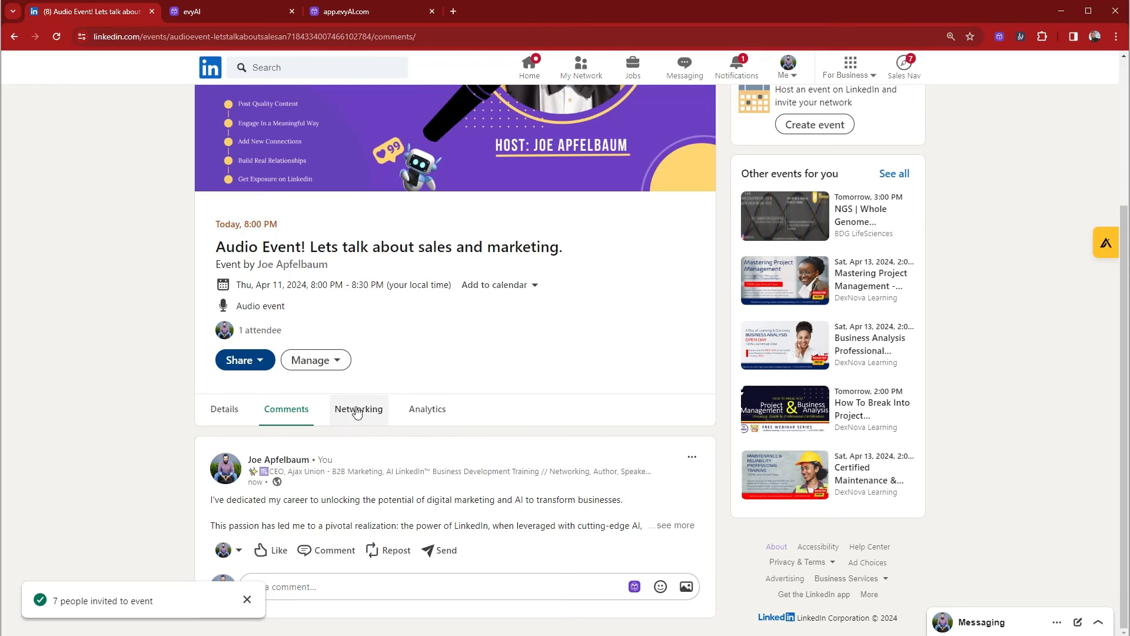
# Review the event's About description and Add to calendar choices, then go to evyAI
pyautogui.click(224, 408)
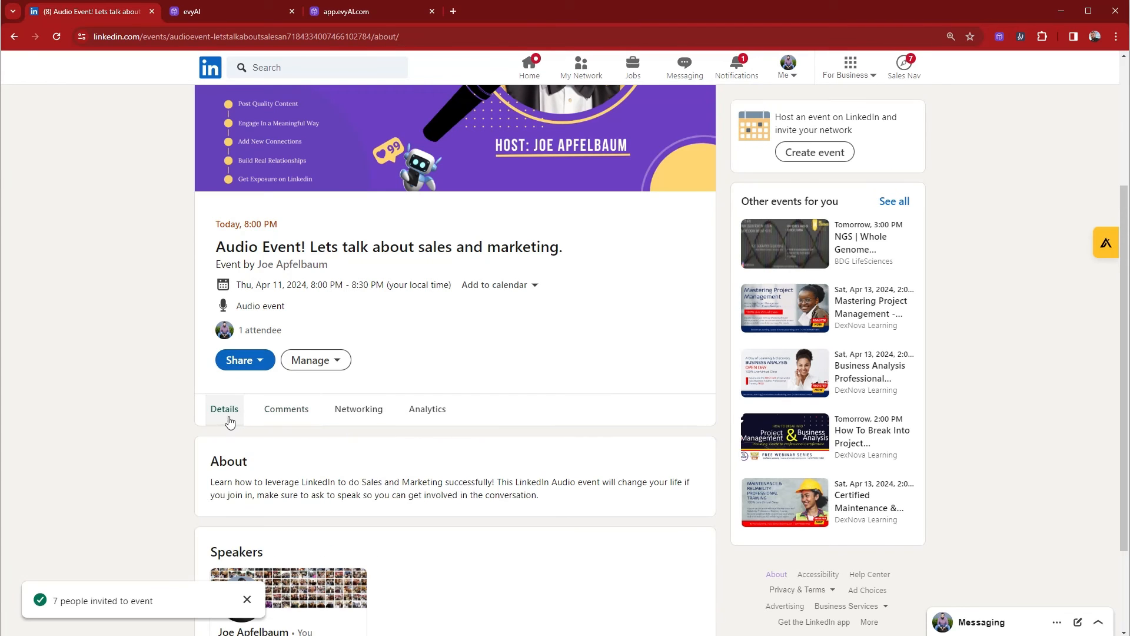
pyautogui.scroll(-3)
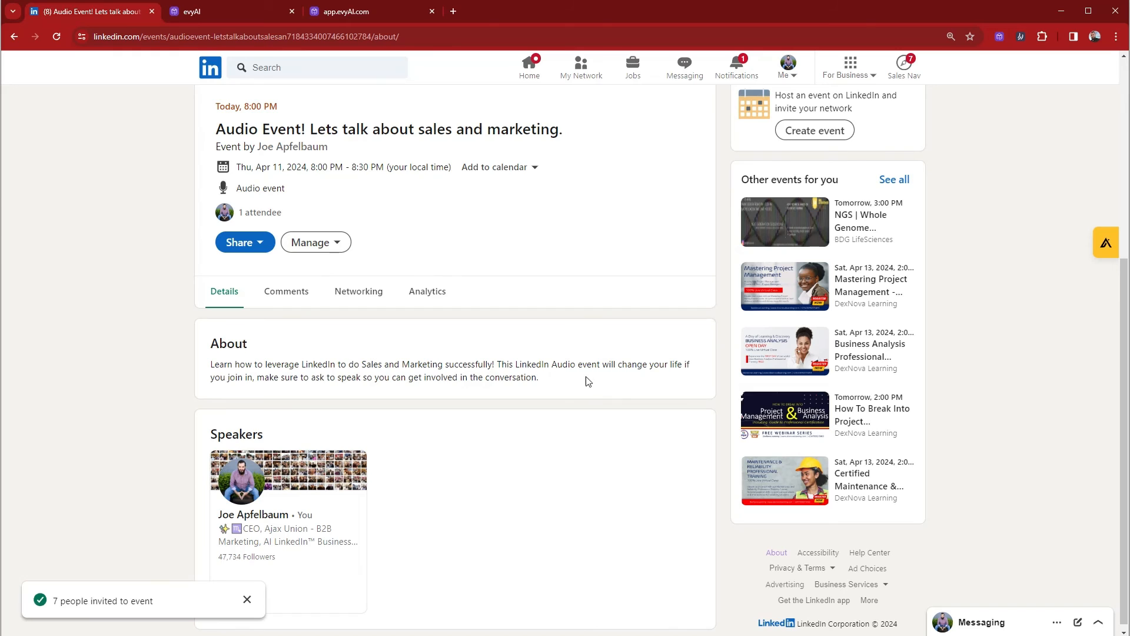
pyautogui.click(315, 359)
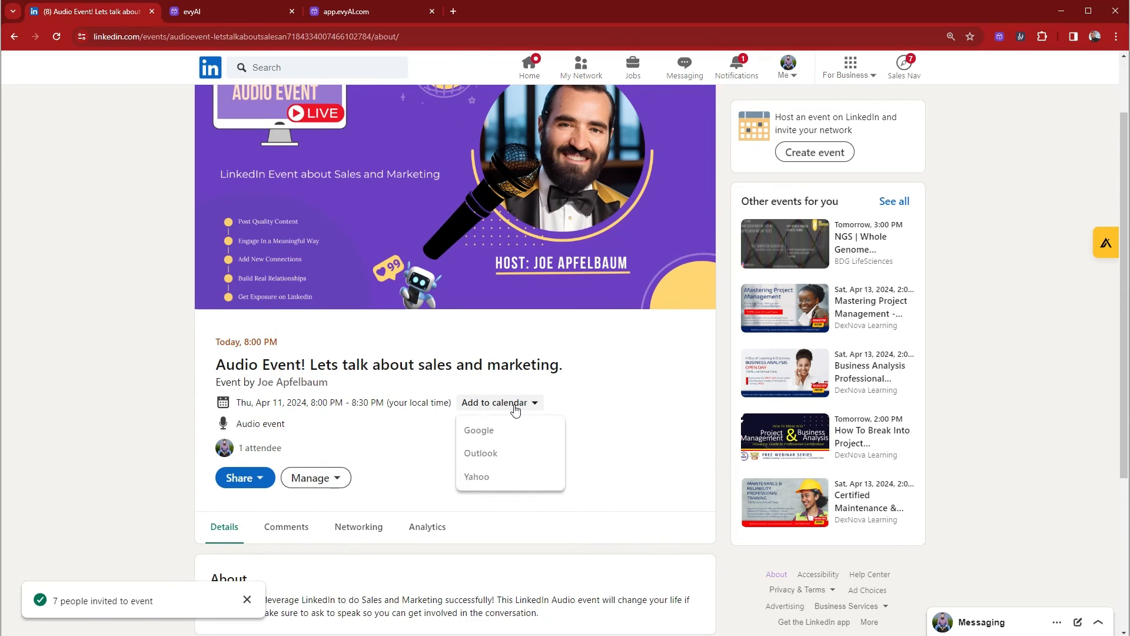
pyautogui.click(603, 412)
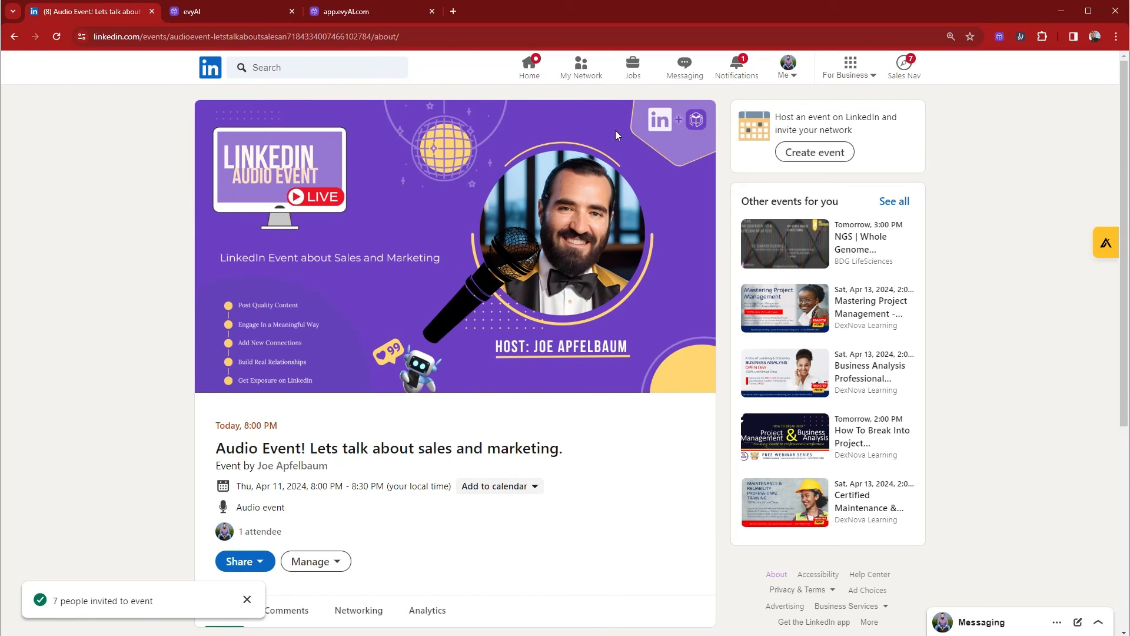
pyautogui.click(216, 11)
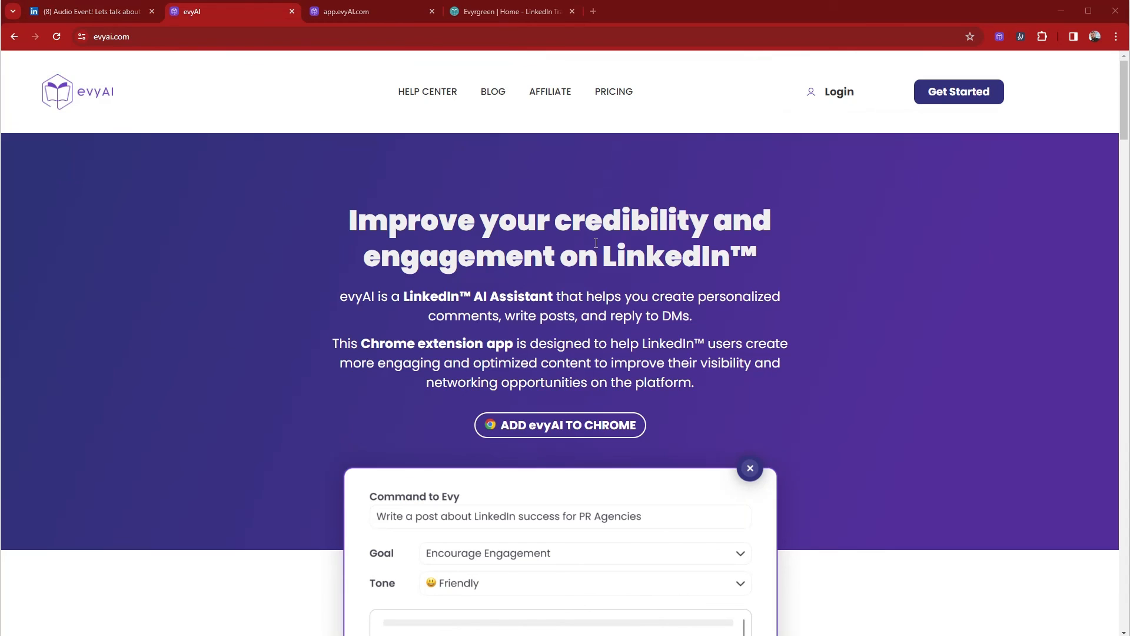
# Scroll evyai.com down to the 'What can you do with evyAI?' feature section
pyautogui.scroll(-3)
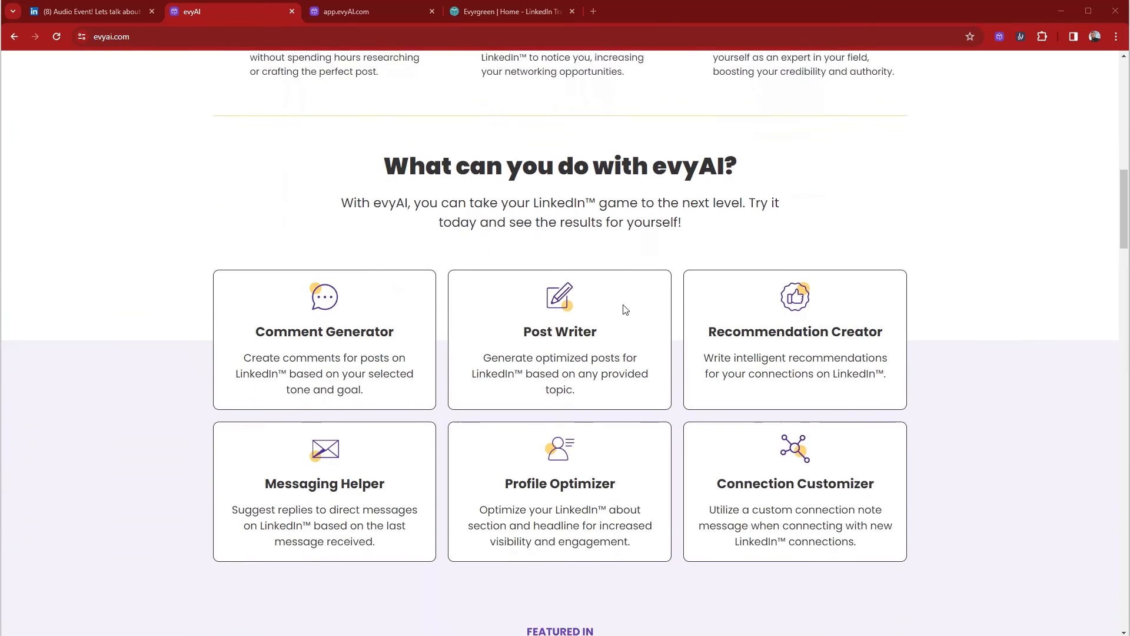
pyautogui.scroll(-3)
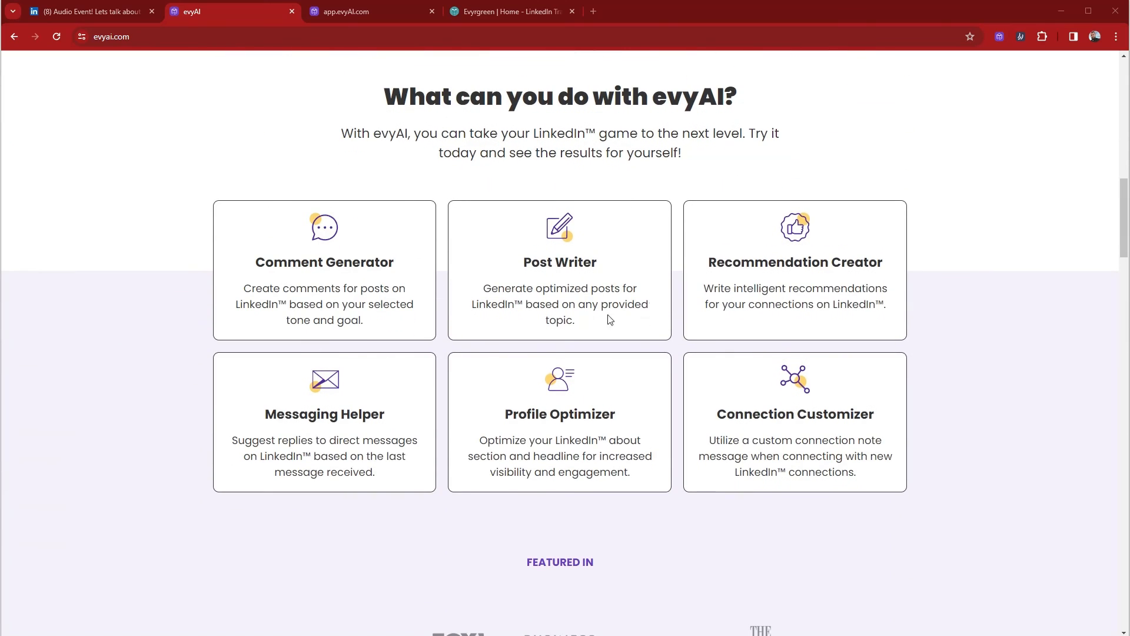
pyautogui.moveTo(363, 277)
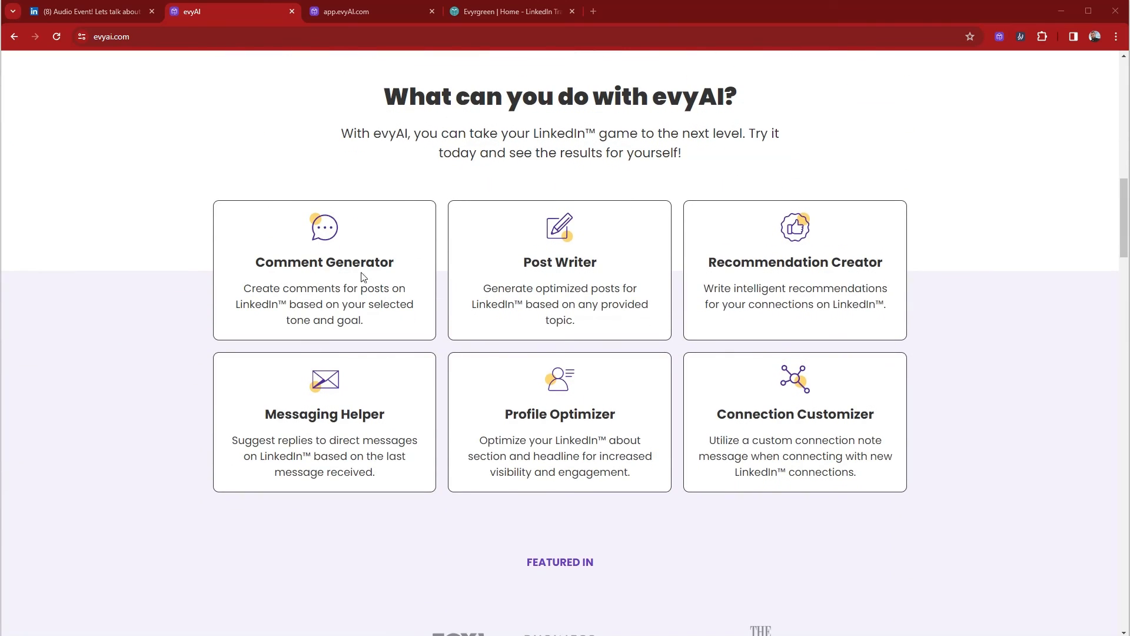